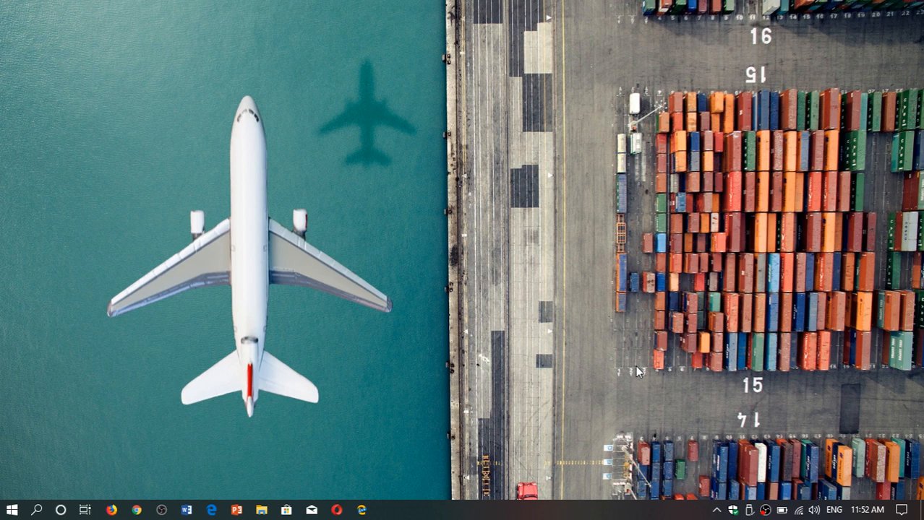
mouse_move(826, 430)
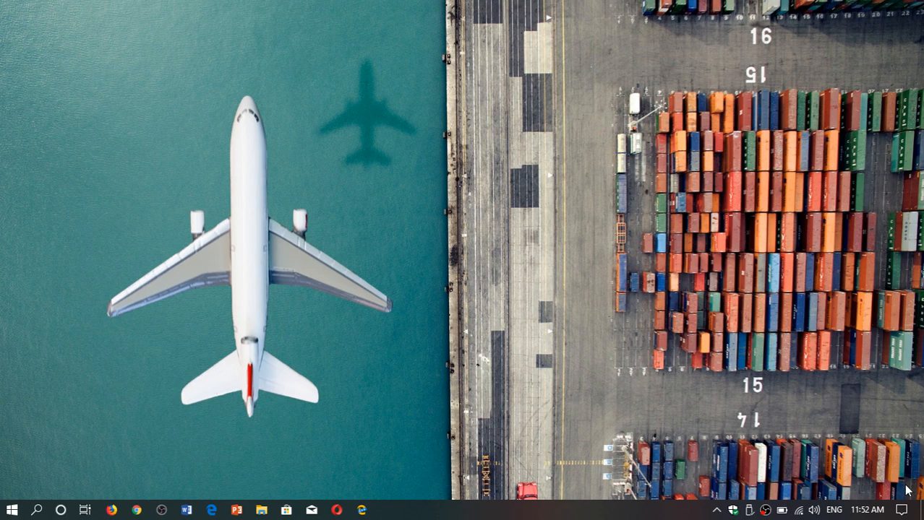
- Go from Action Center's All settings through Update & Security to the Delivery Optimization page
left_click(902, 510)
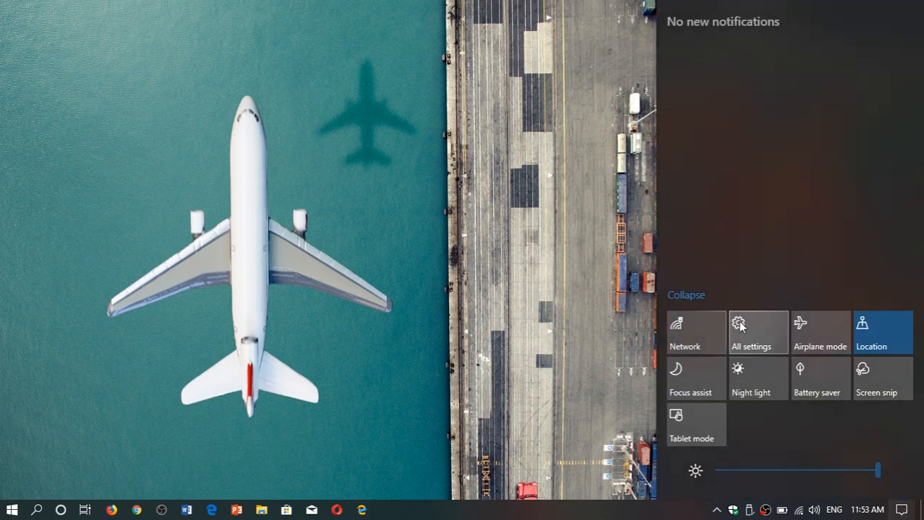
left_click(757, 332)
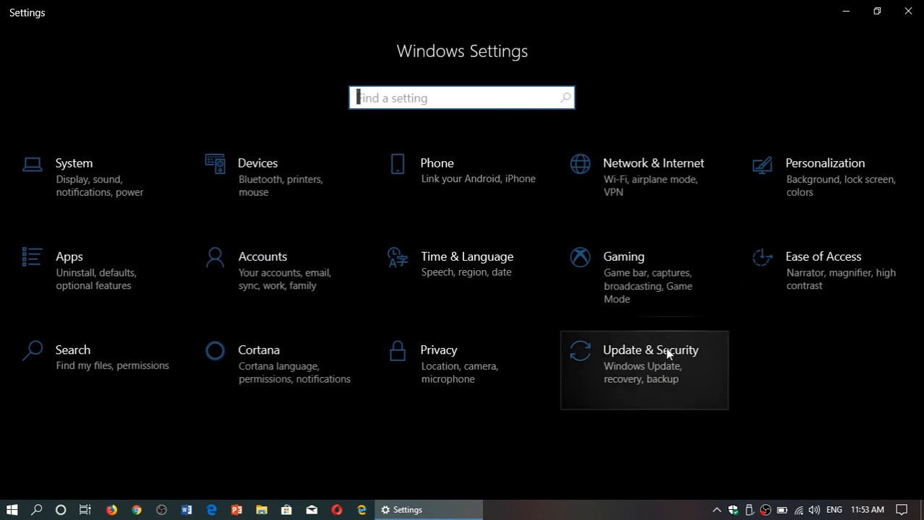
left_click(643, 350)
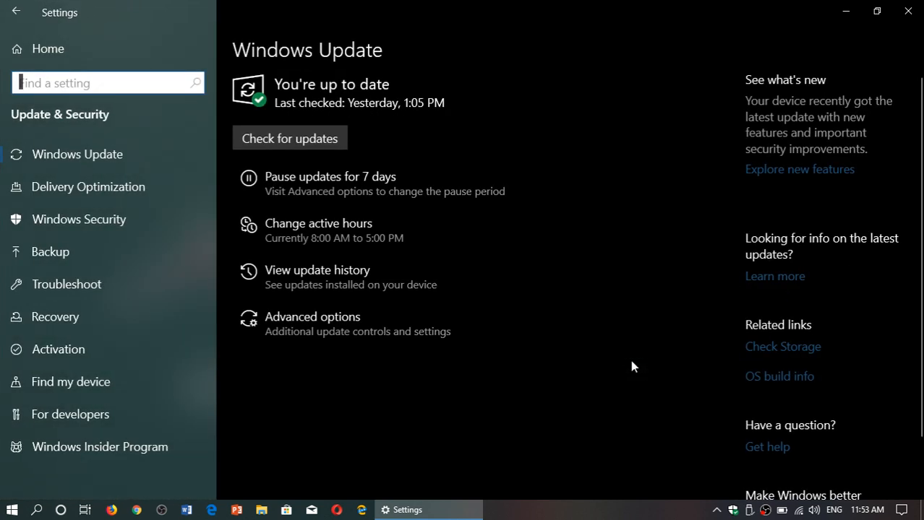
mouse_move(88, 186)
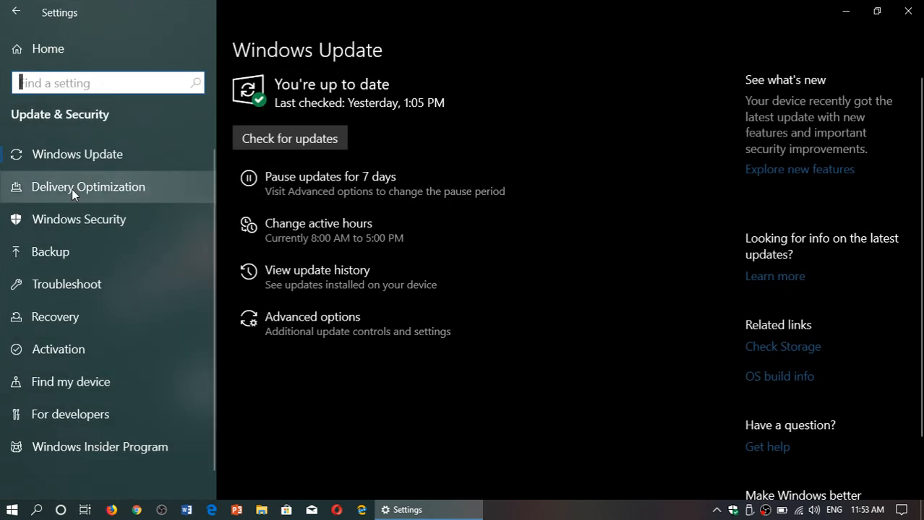
left_click(88, 187)
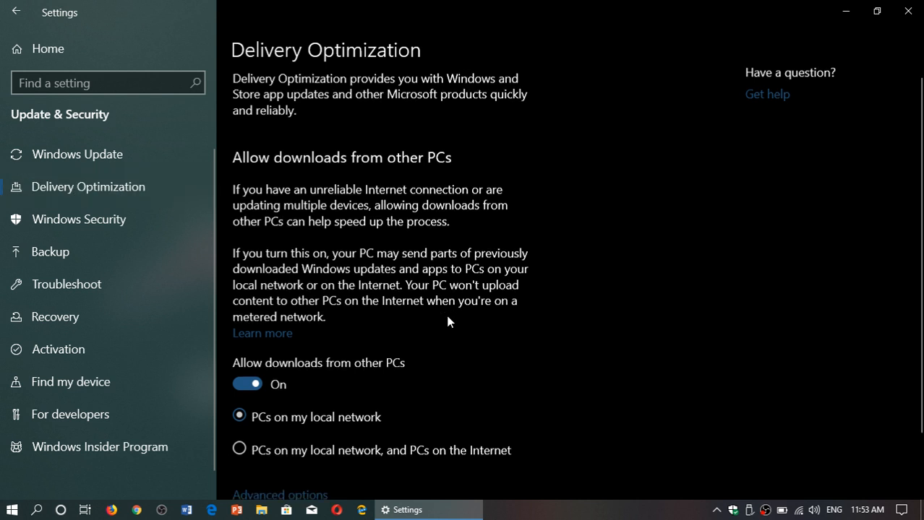
scroll("down", 3)
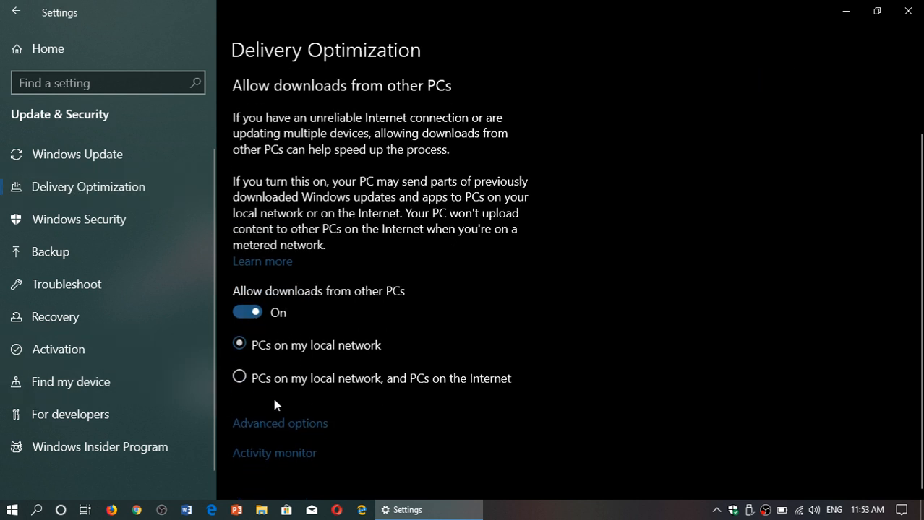
mouse_move(326, 354)
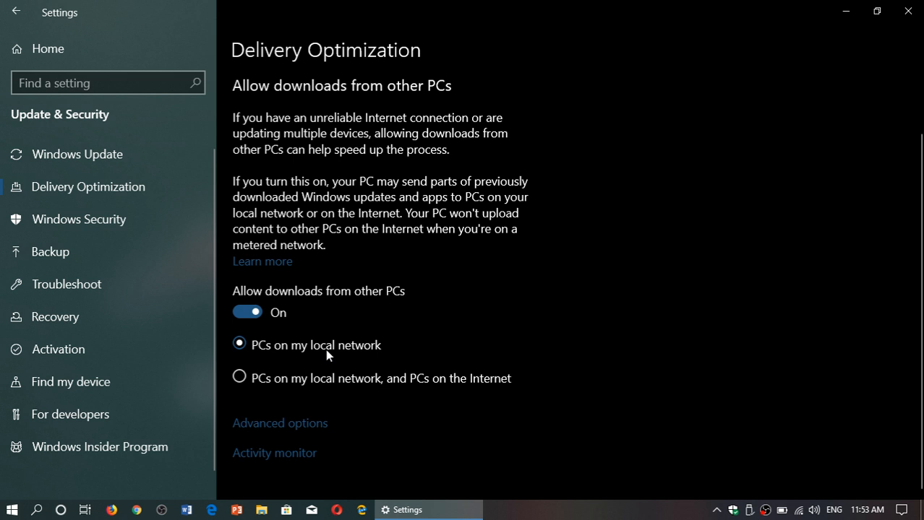
mouse_move(243, 391)
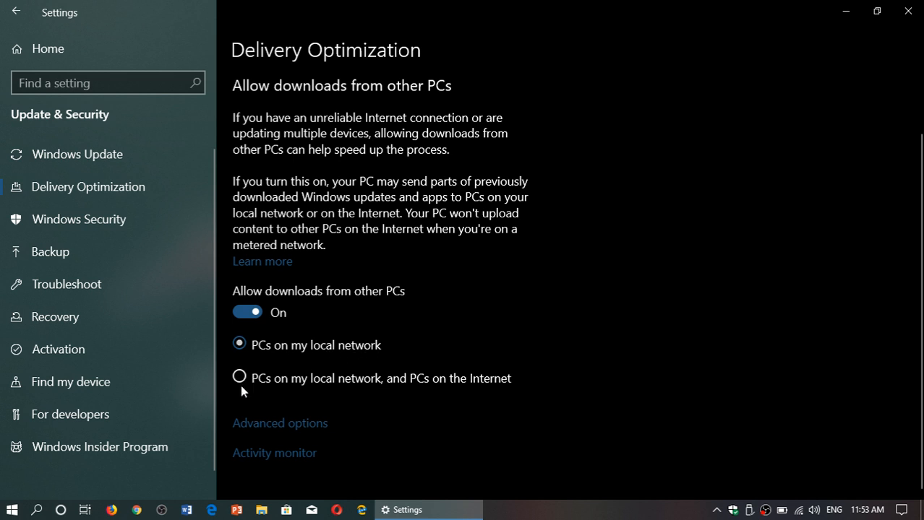
mouse_move(381, 395)
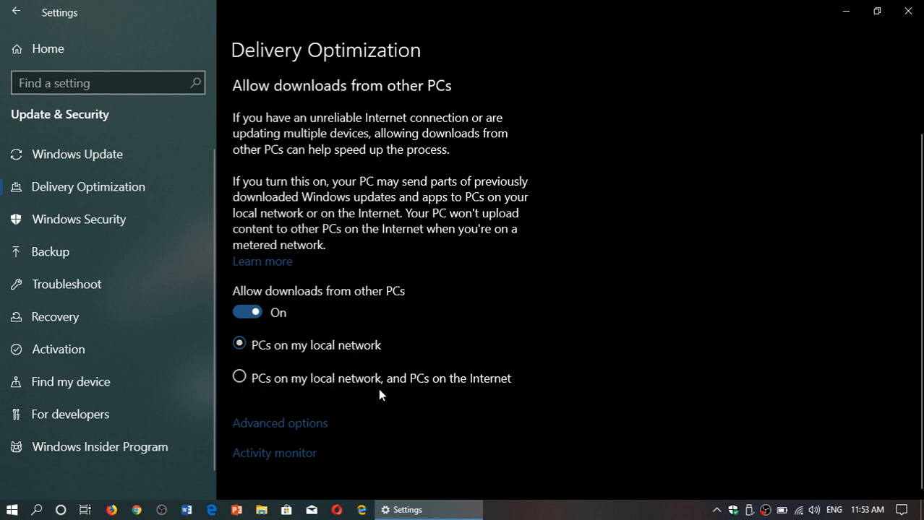
mouse_move(314, 398)
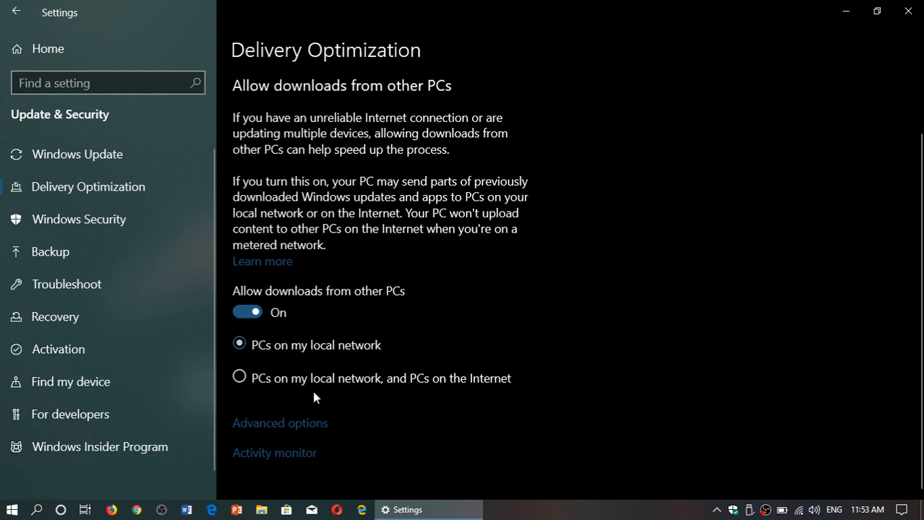
mouse_move(253, 396)
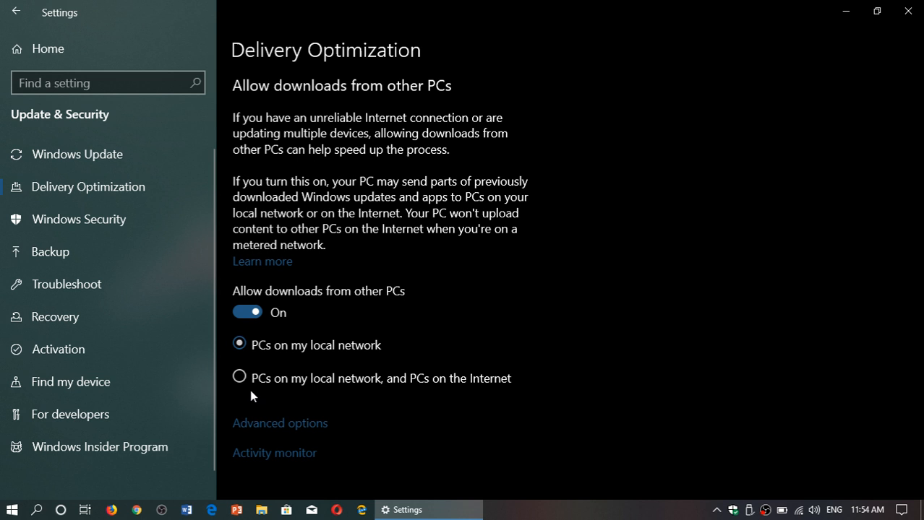
mouse_move(341, 345)
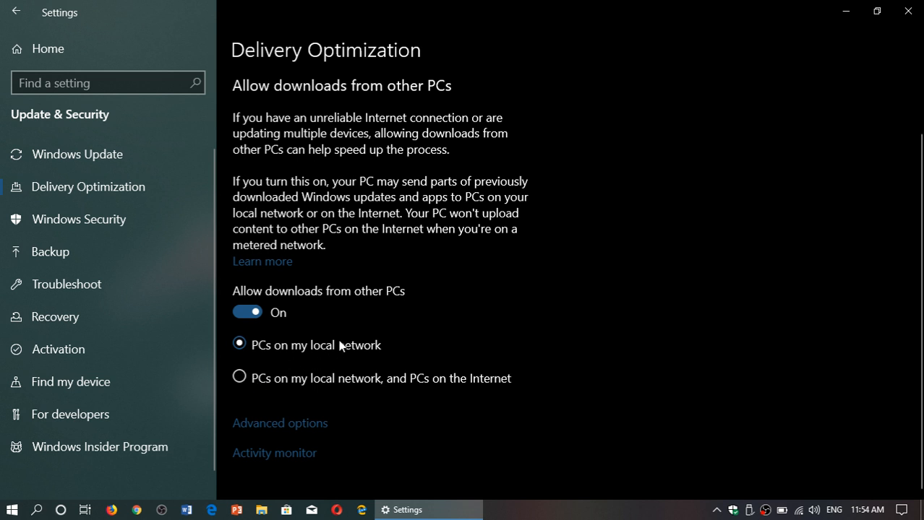
mouse_move(355, 342)
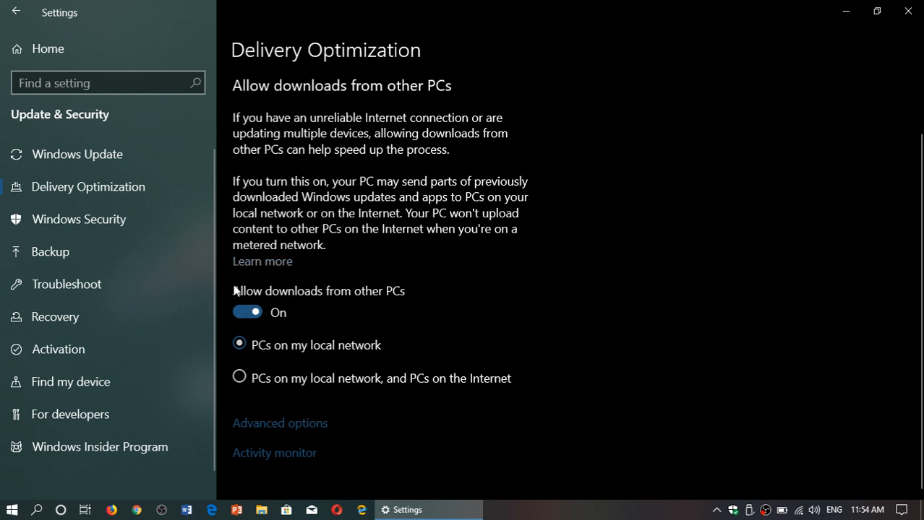
mouse_move(258, 301)
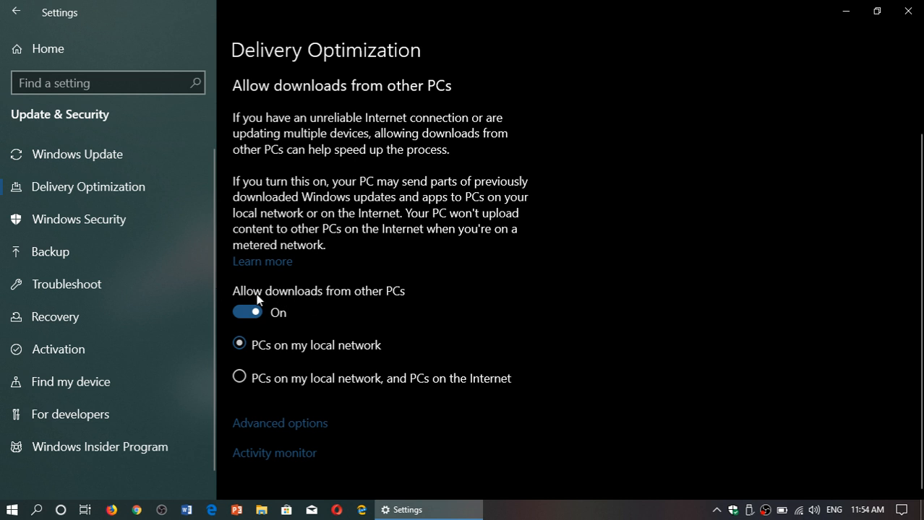
mouse_move(326, 305)
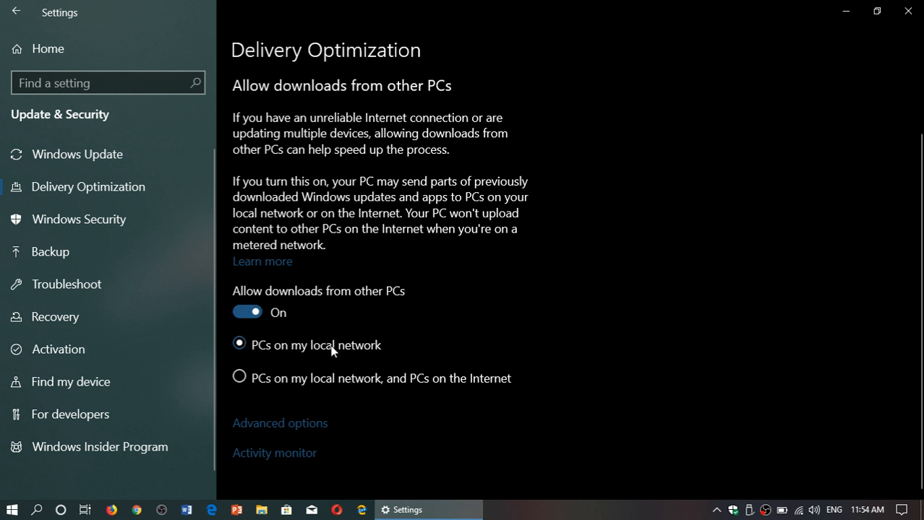
mouse_move(393, 331)
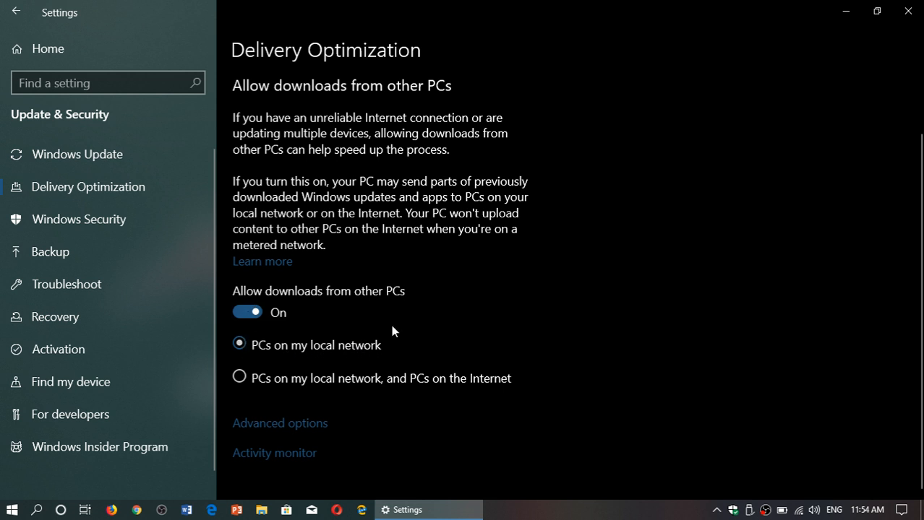
mouse_move(180, 324)
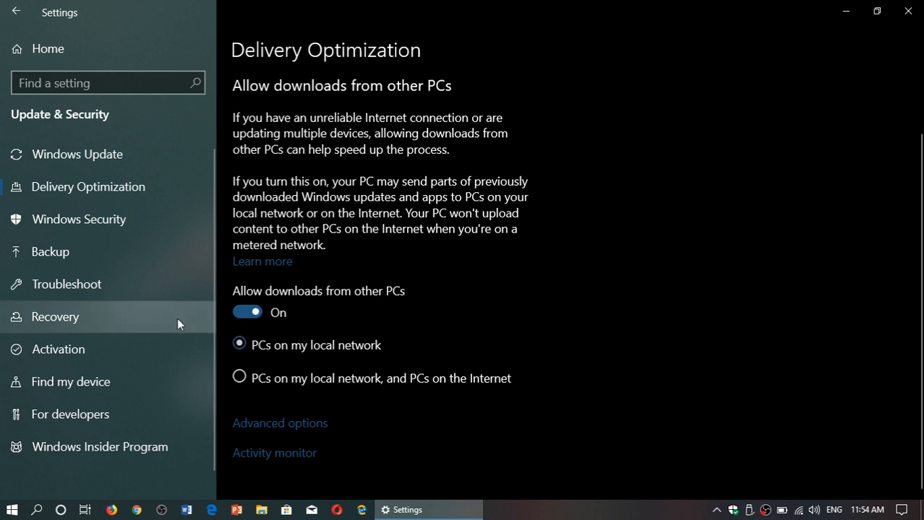
mouse_move(443, 311)
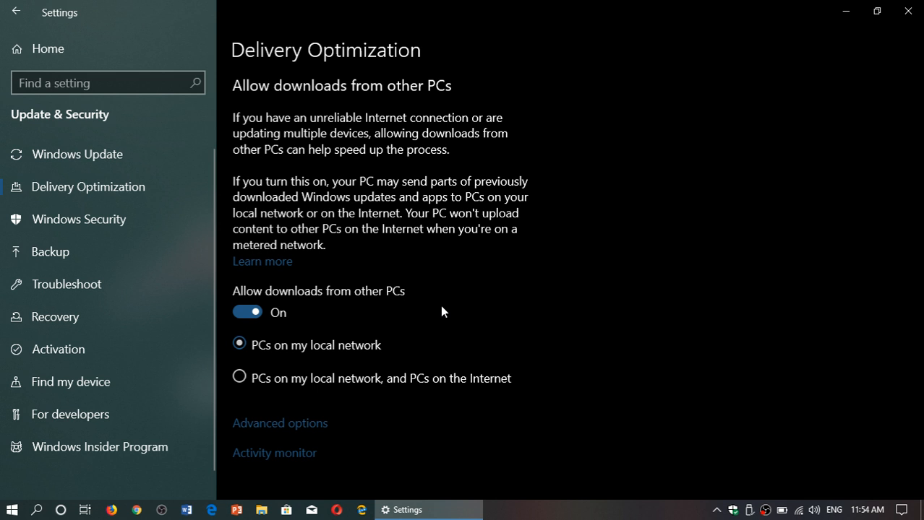
mouse_move(321, 305)
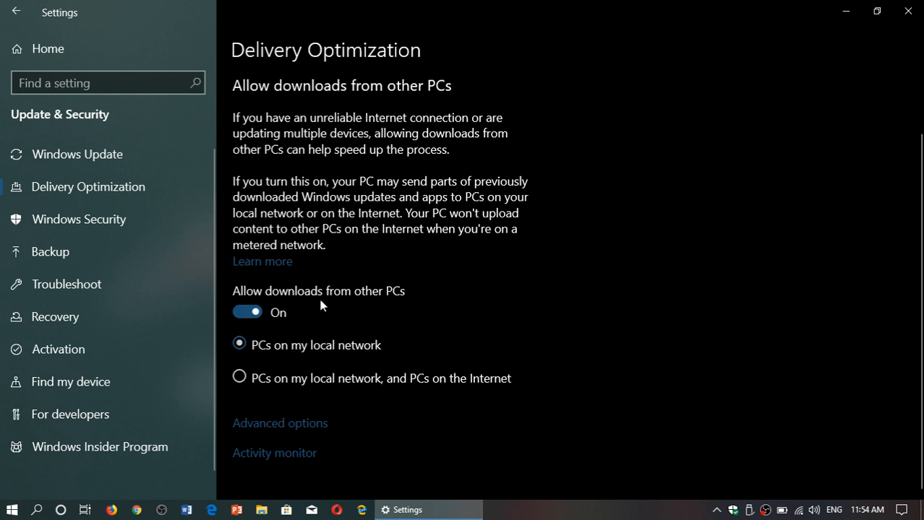
mouse_move(642, 321)
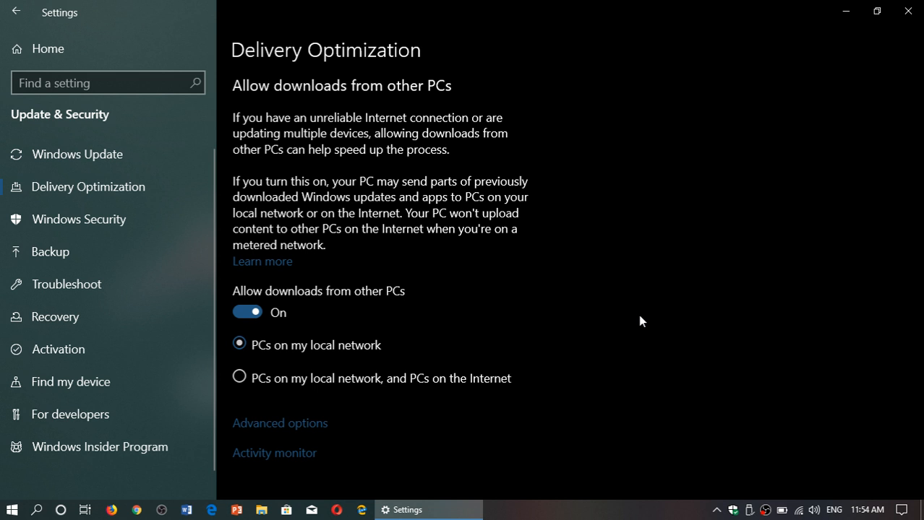
mouse_move(185, 321)
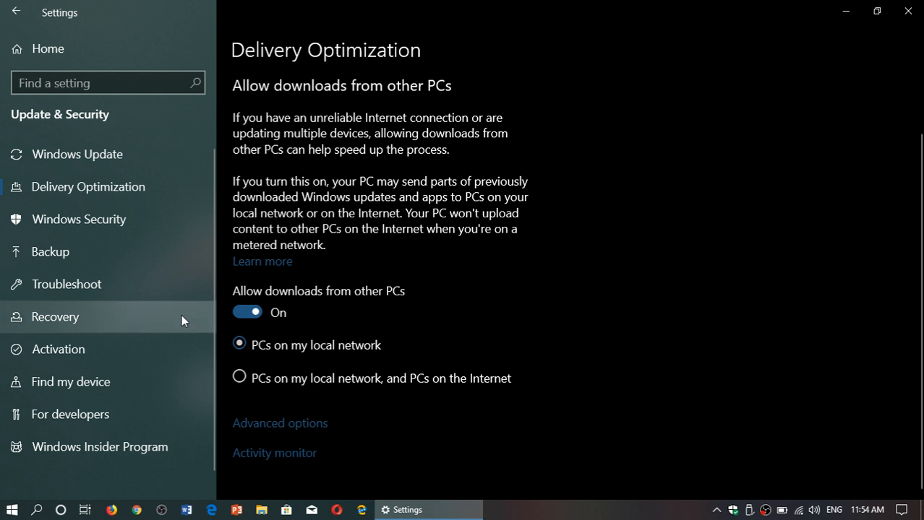
mouse_move(264, 355)
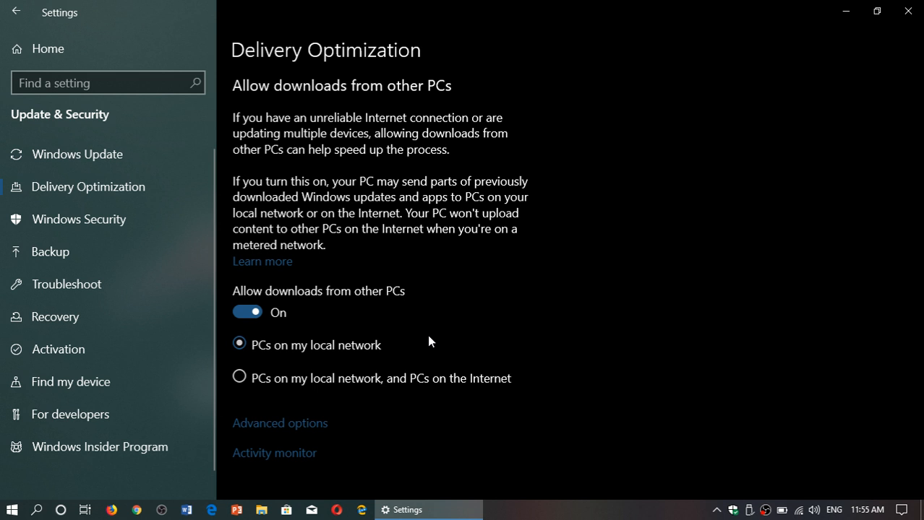
mouse_move(361, 362)
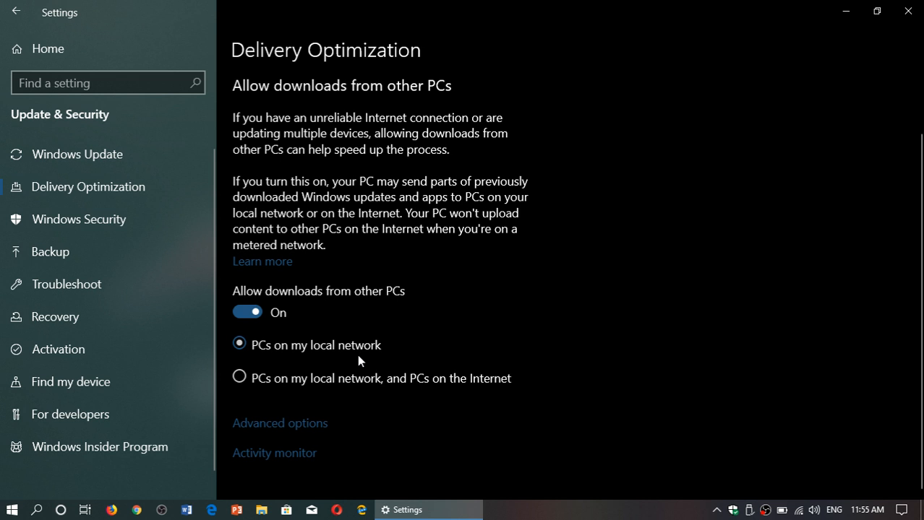
mouse_move(227, 337)
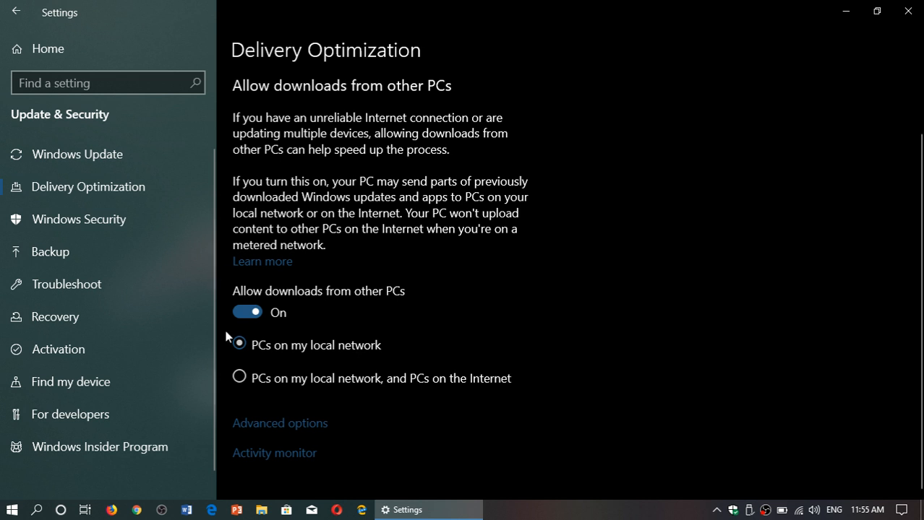
mouse_move(506, 303)
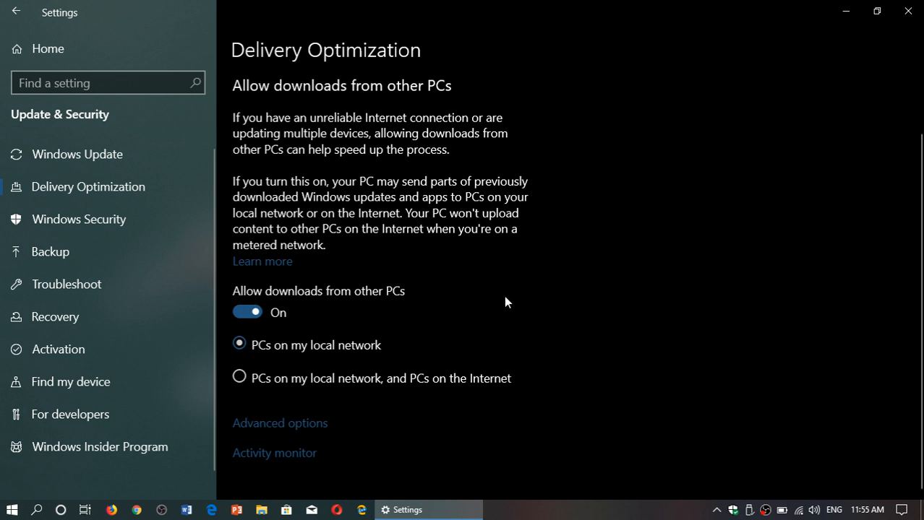